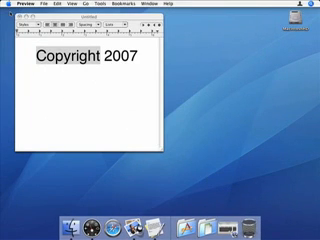
# - Enable Keyboard Viewer in the International Input Menu preferences
pyautogui.click(8, 6)
pyautogui.write('d')
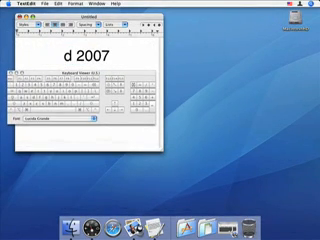
# - Delete the last letter of 'Copyright' so the document reads only '2007'
pyautogui.press('Backspace')
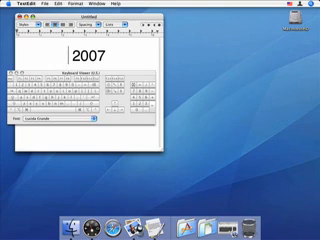